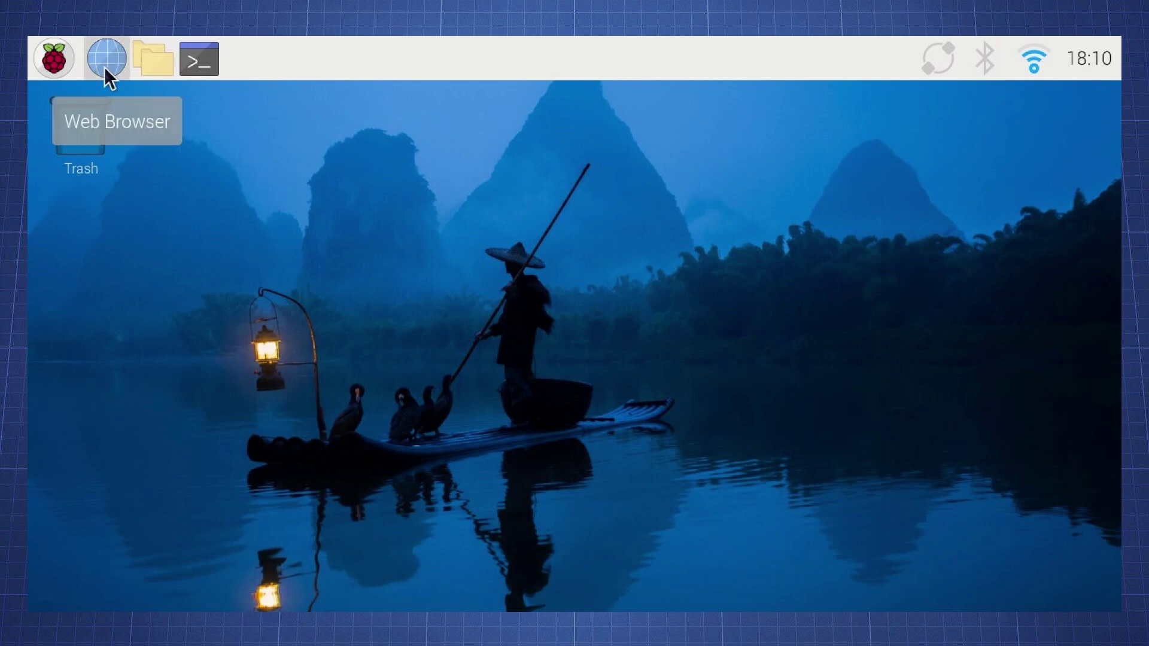
# Open the NerdCave website in Chromium and go to the LED Control tutorial
pyautogui.click(106, 59)
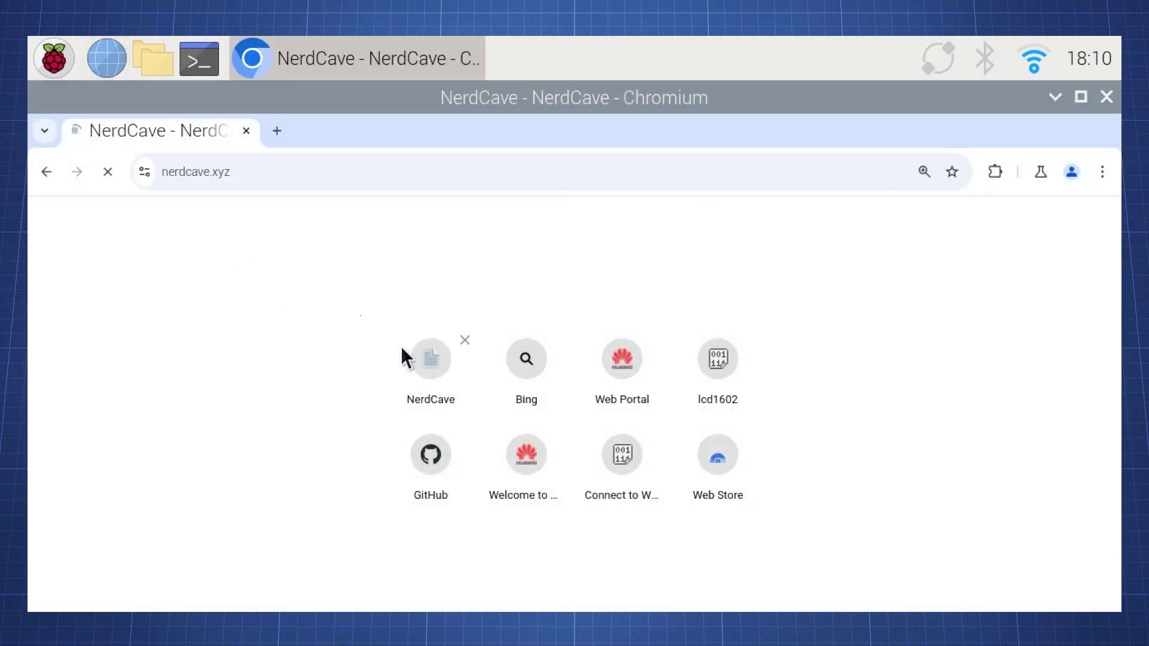
pyautogui.click(430, 358)
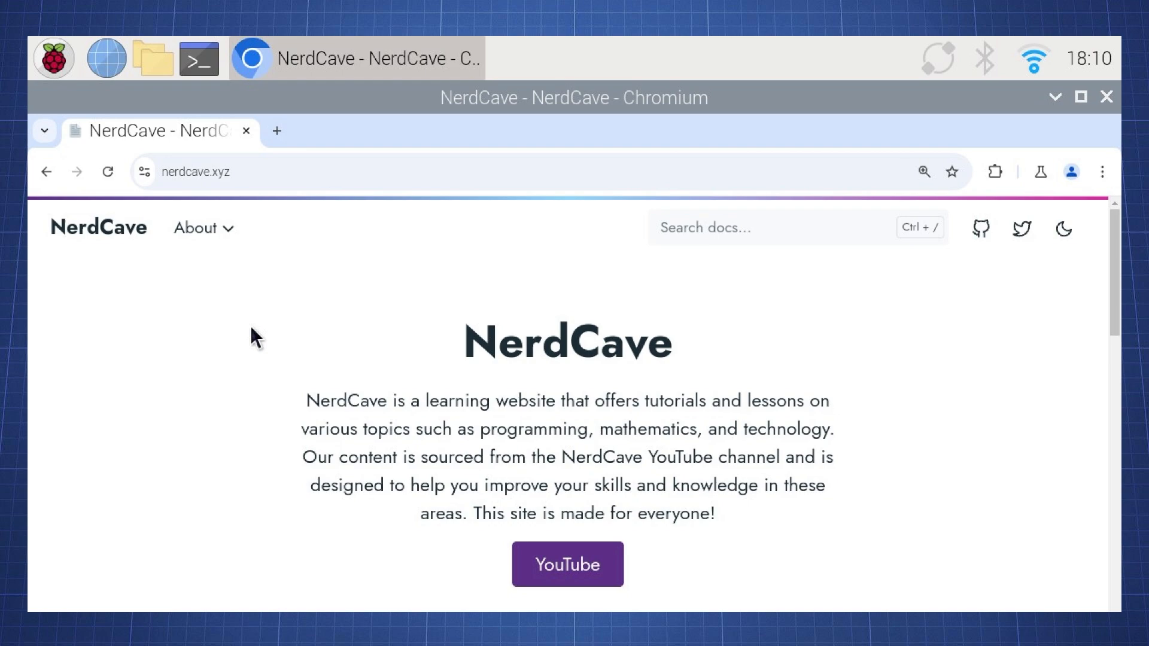
pyautogui.scroll(-3)
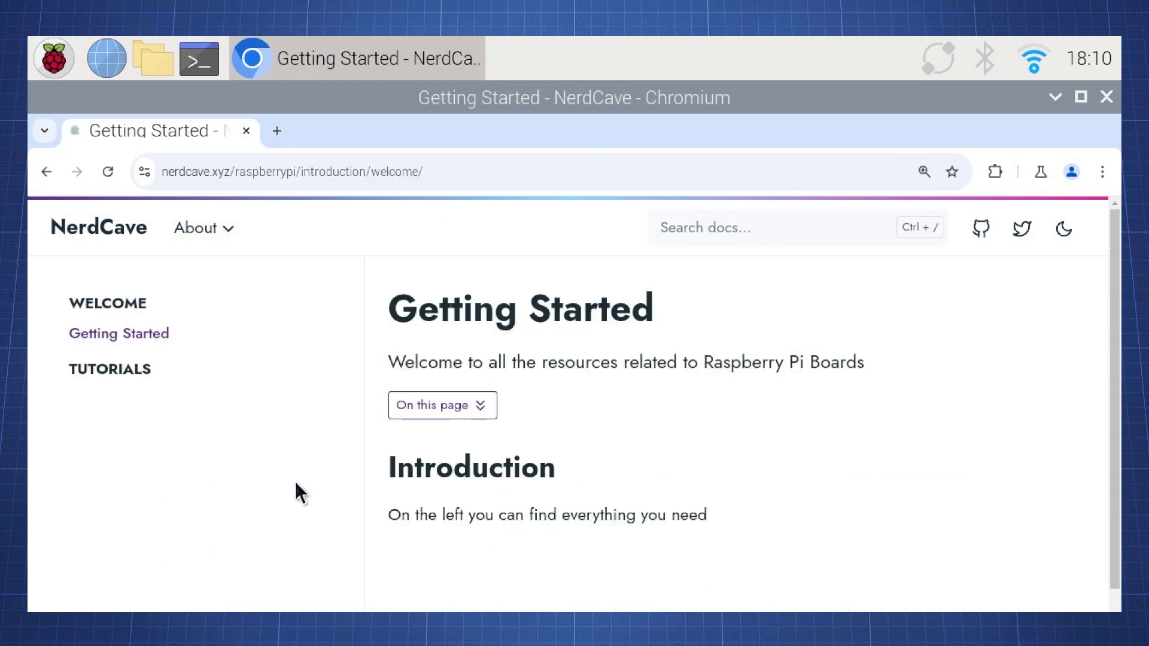
pyautogui.click(110, 369)
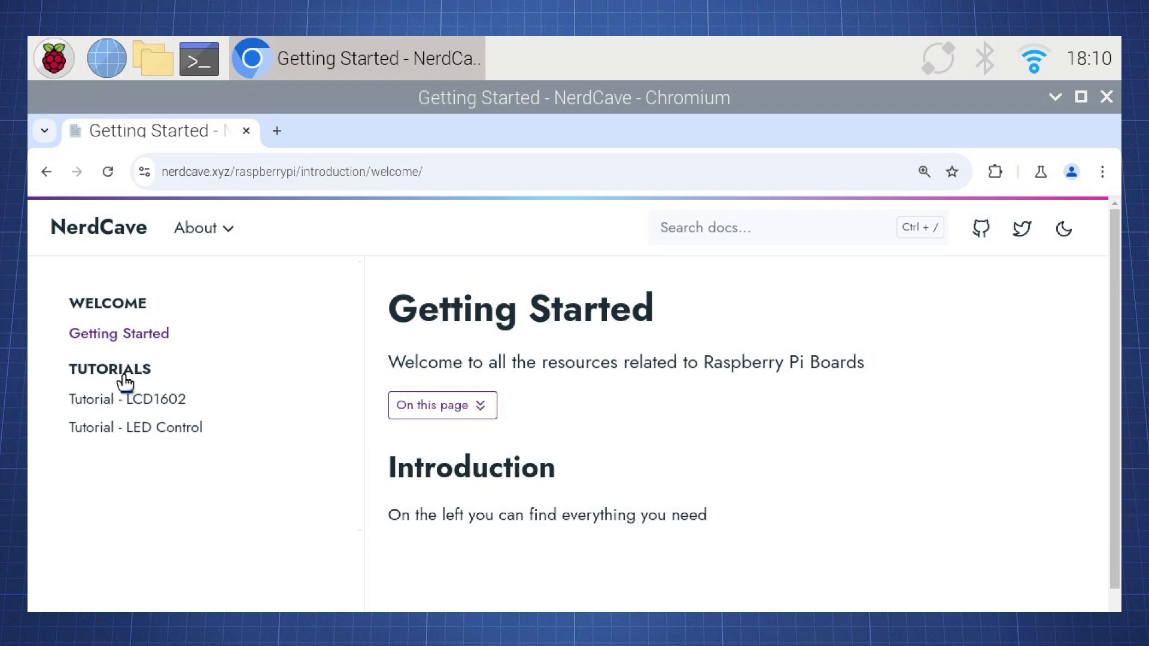
pyautogui.click(136, 427)
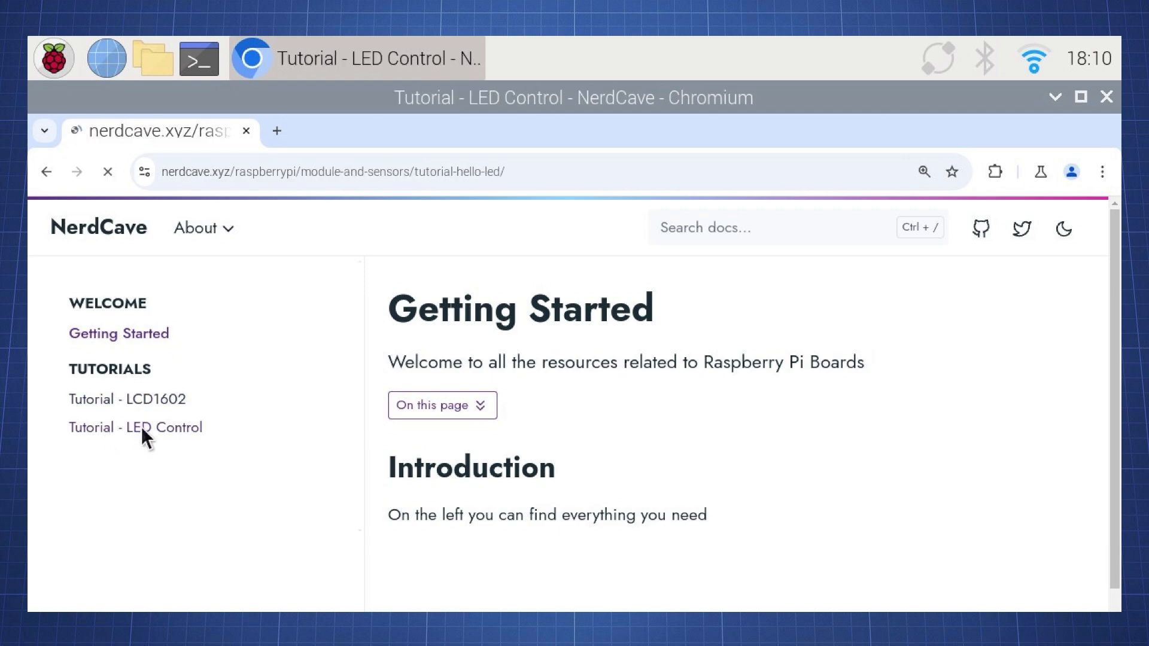
pyautogui.click(136, 427)
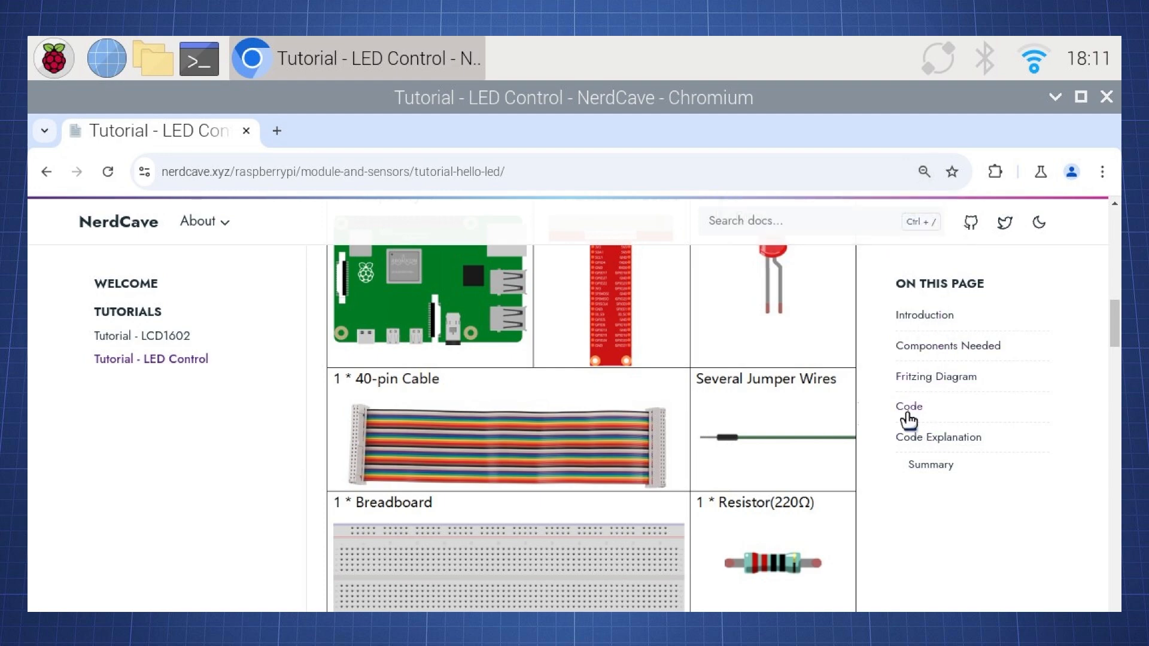
# Copy the tutorial's LED blink Python code from its Code section
pyautogui.click(908, 406)
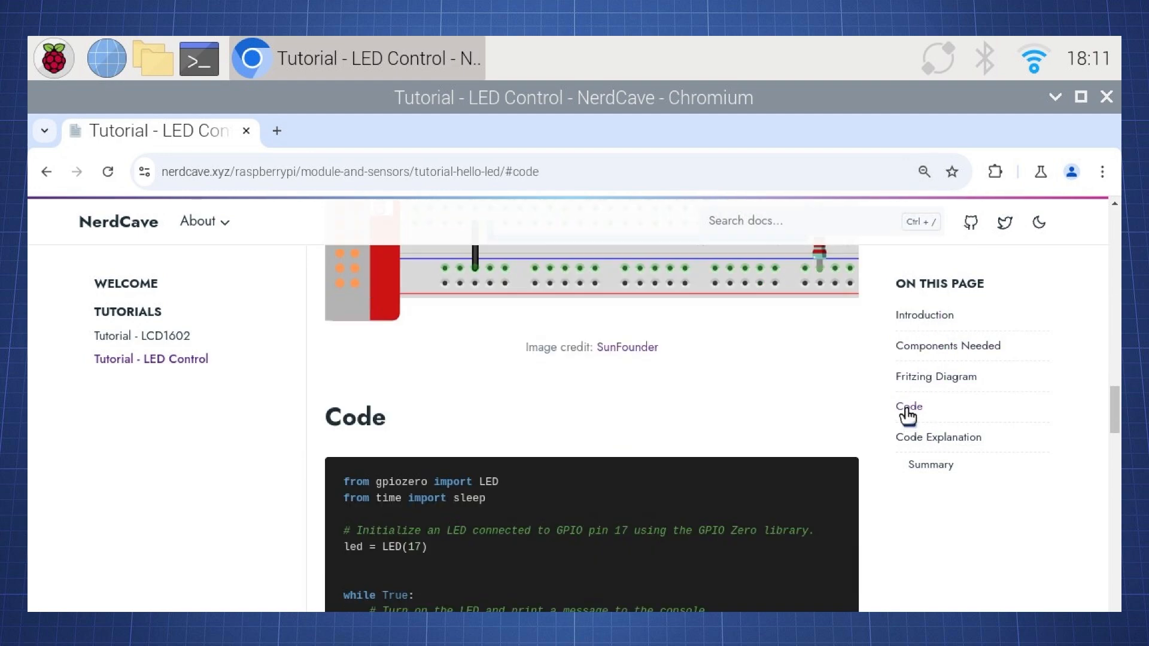
pyautogui.click(908, 406)
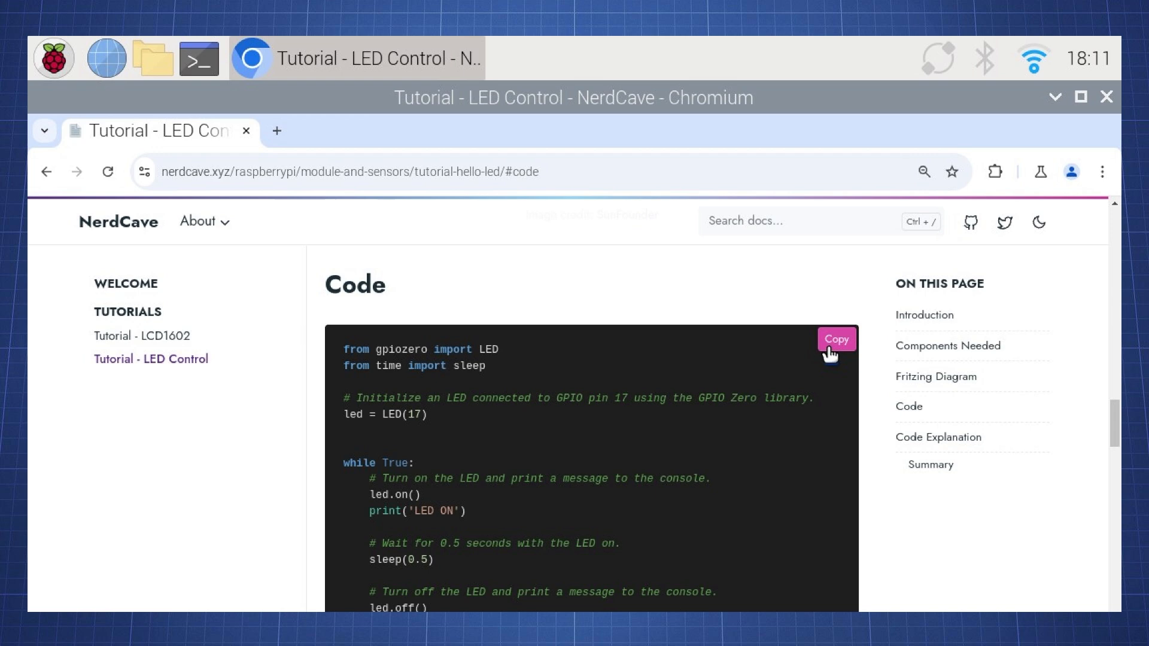
pyautogui.click(836, 339)
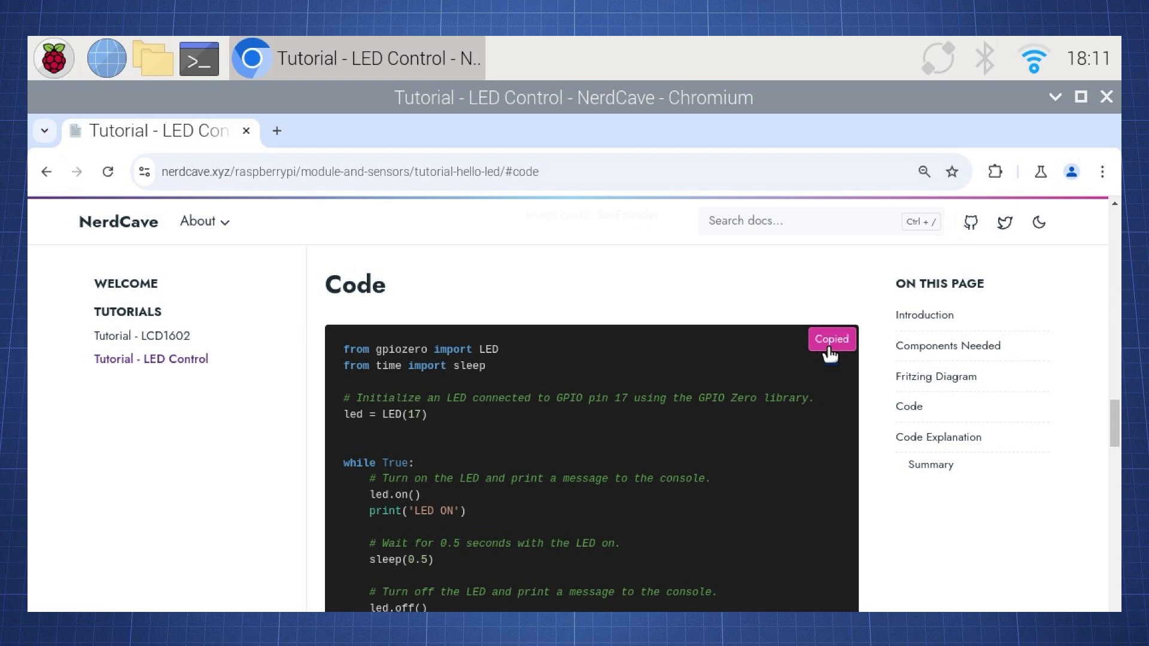
# Launch Thonny from the Raspberry Pi applications menu
pyautogui.click(53, 55)
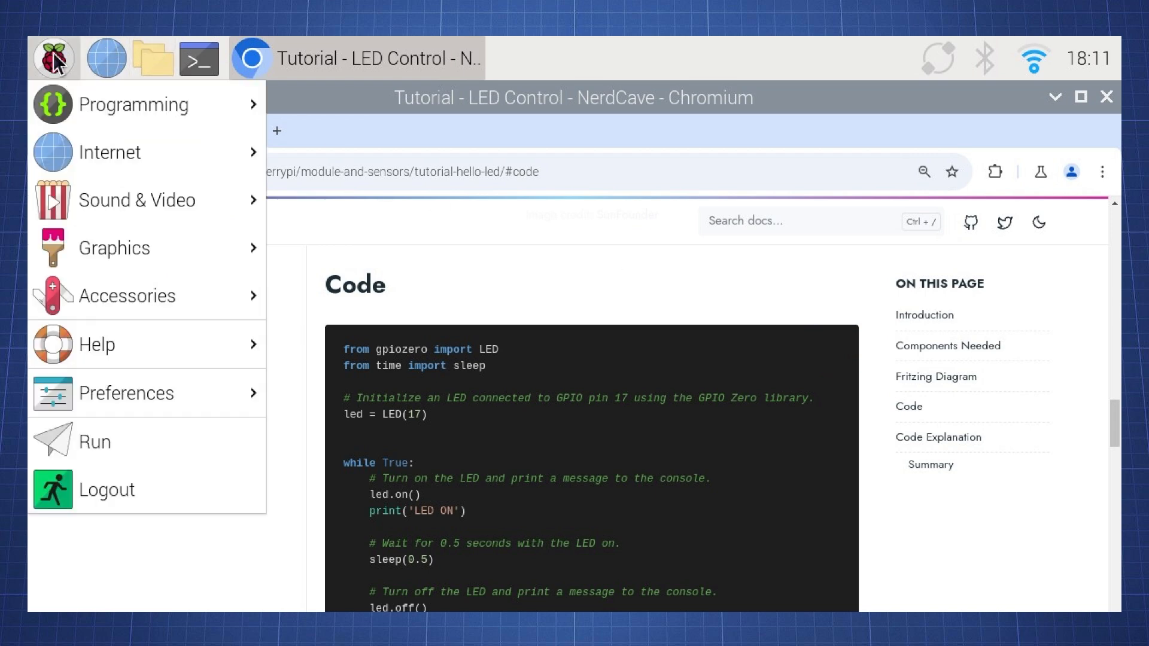
pyautogui.moveTo(134, 104)
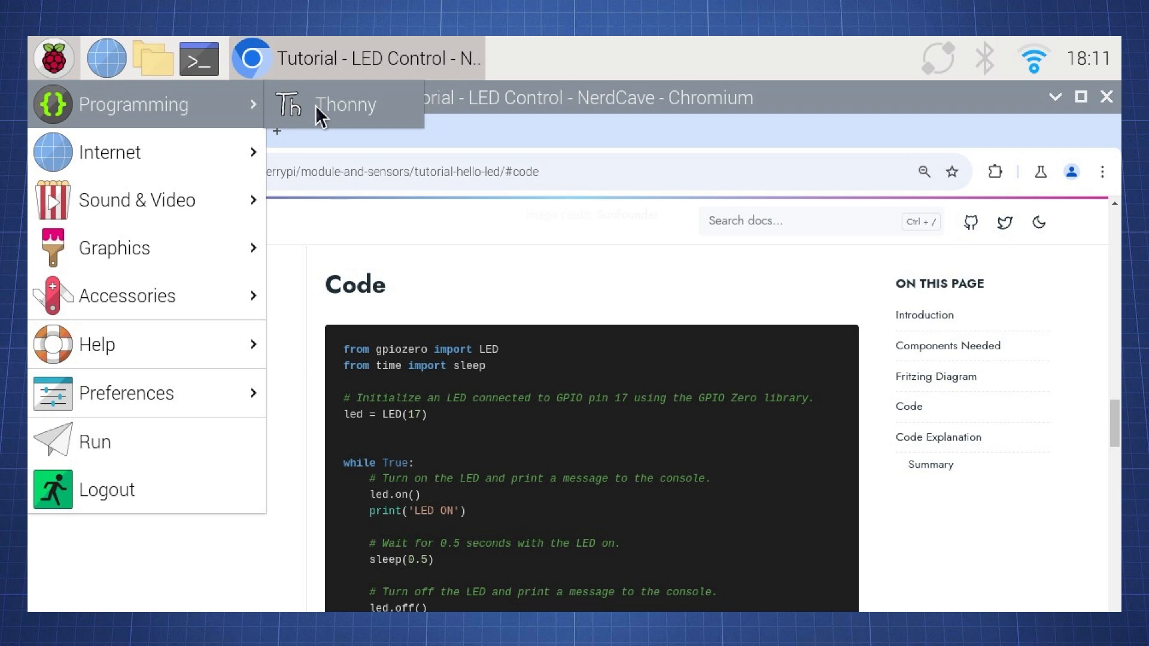
pyautogui.click(344, 104)
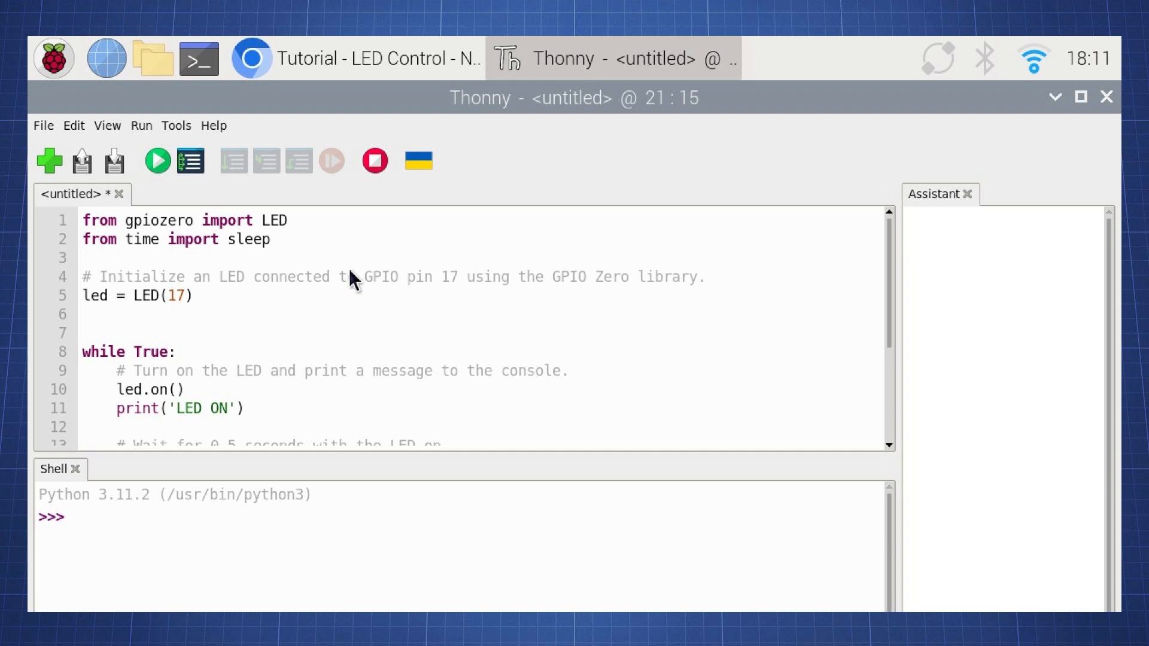
pyautogui.moveTo(148, 243)
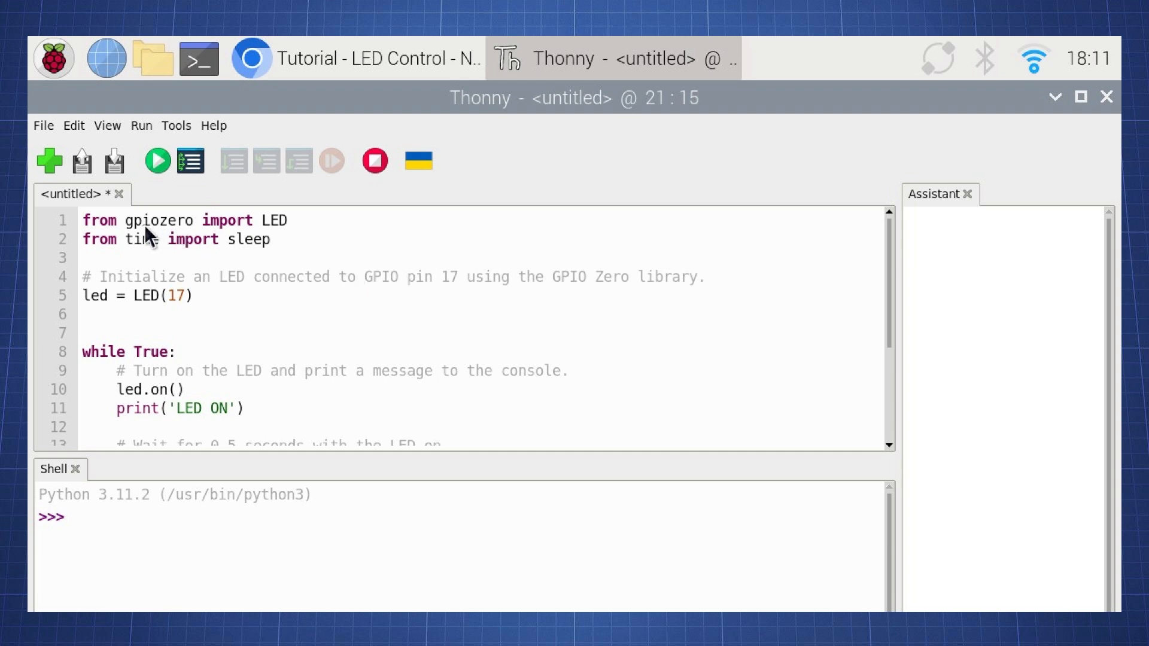
pyautogui.doubleClick(160, 221)
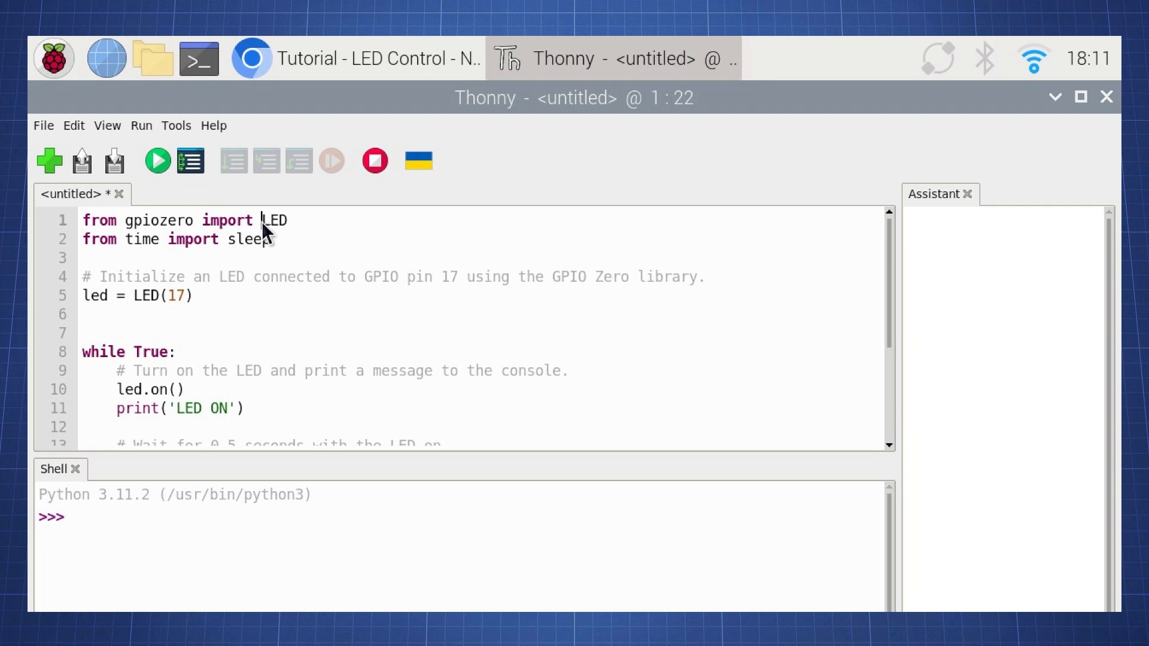
pyautogui.doubleClick(275, 220)
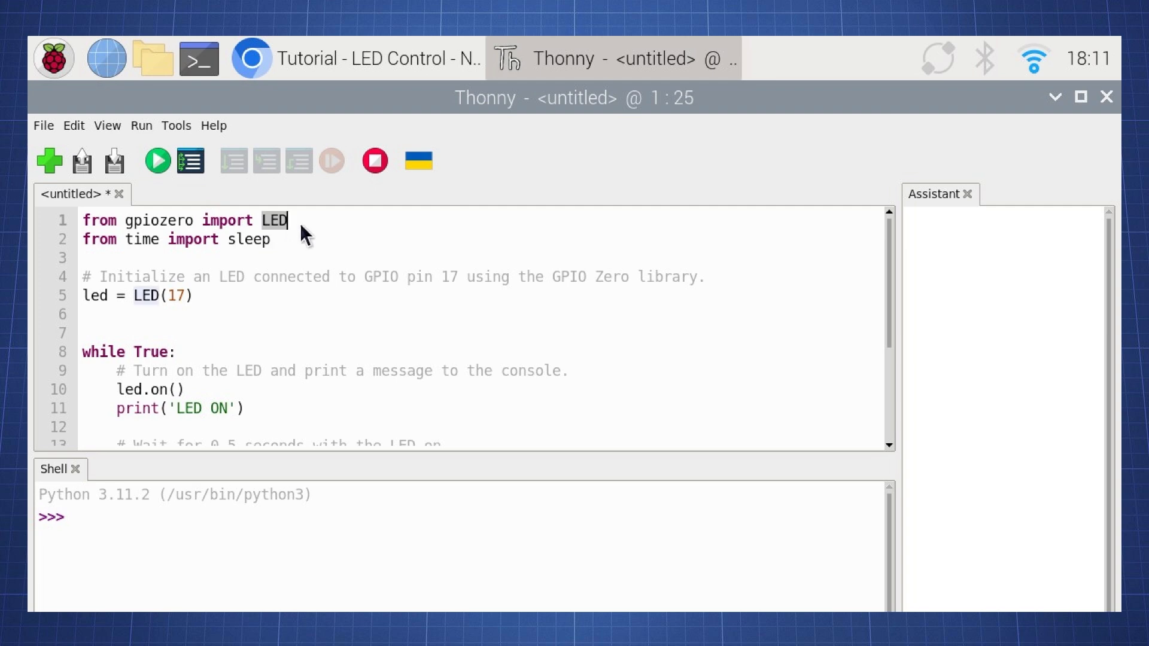
pyautogui.moveTo(136, 239)
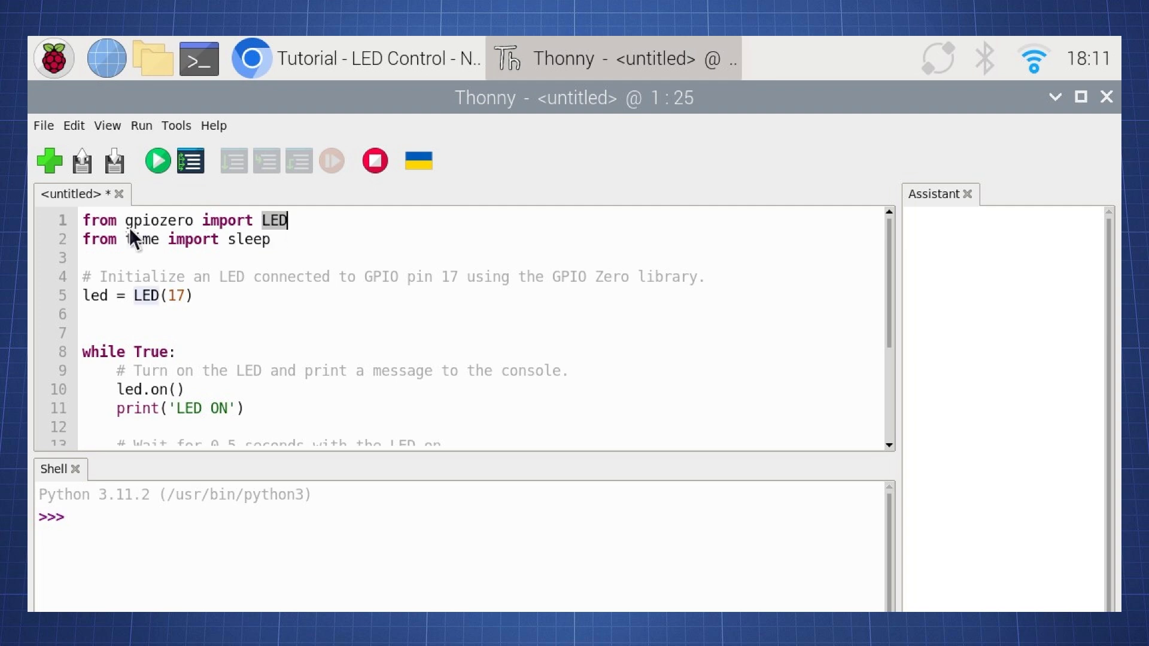
pyautogui.moveTo(224, 249)
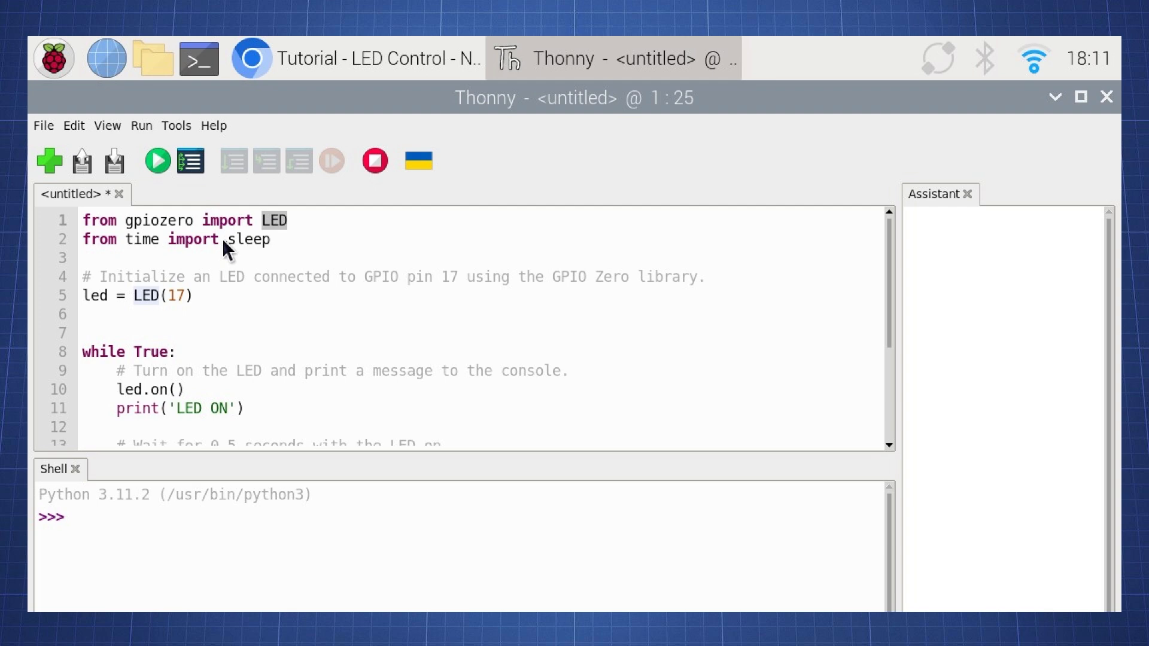
pyautogui.doubleClick(249, 239)
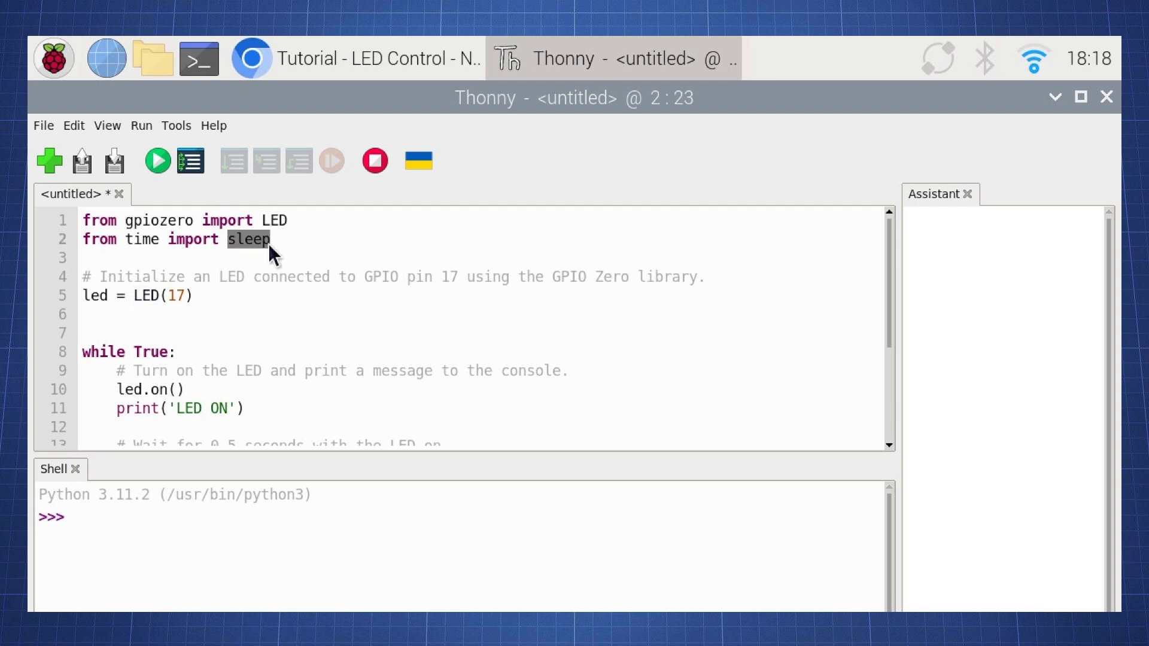
pyautogui.moveTo(273, 289)
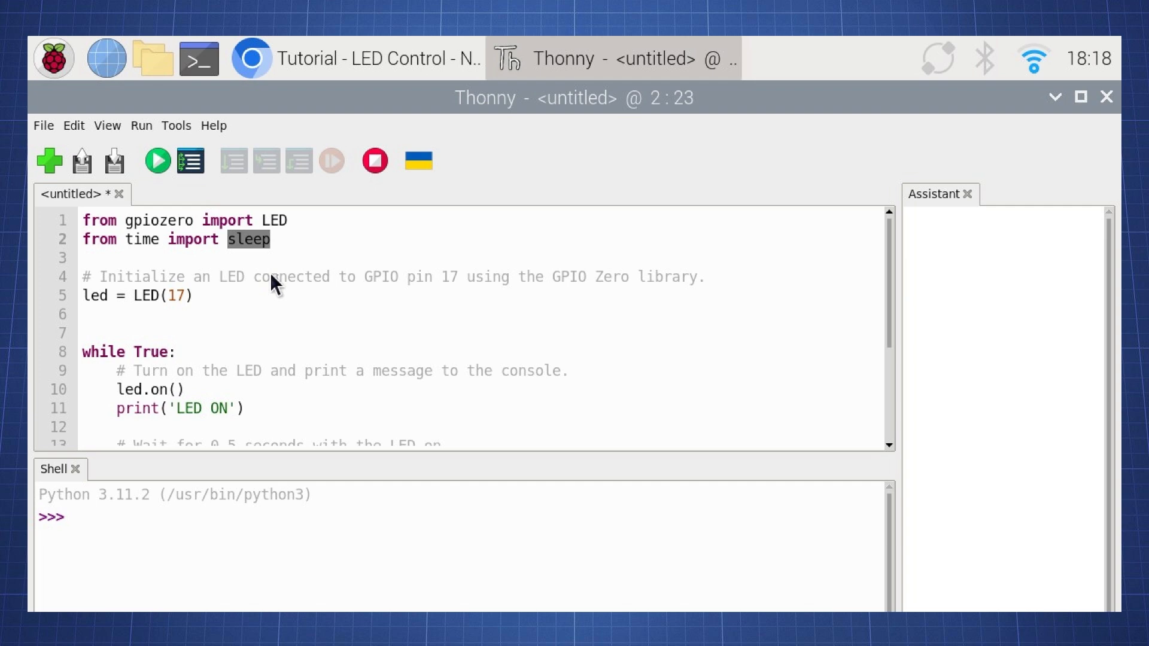
pyautogui.moveTo(448, 288)
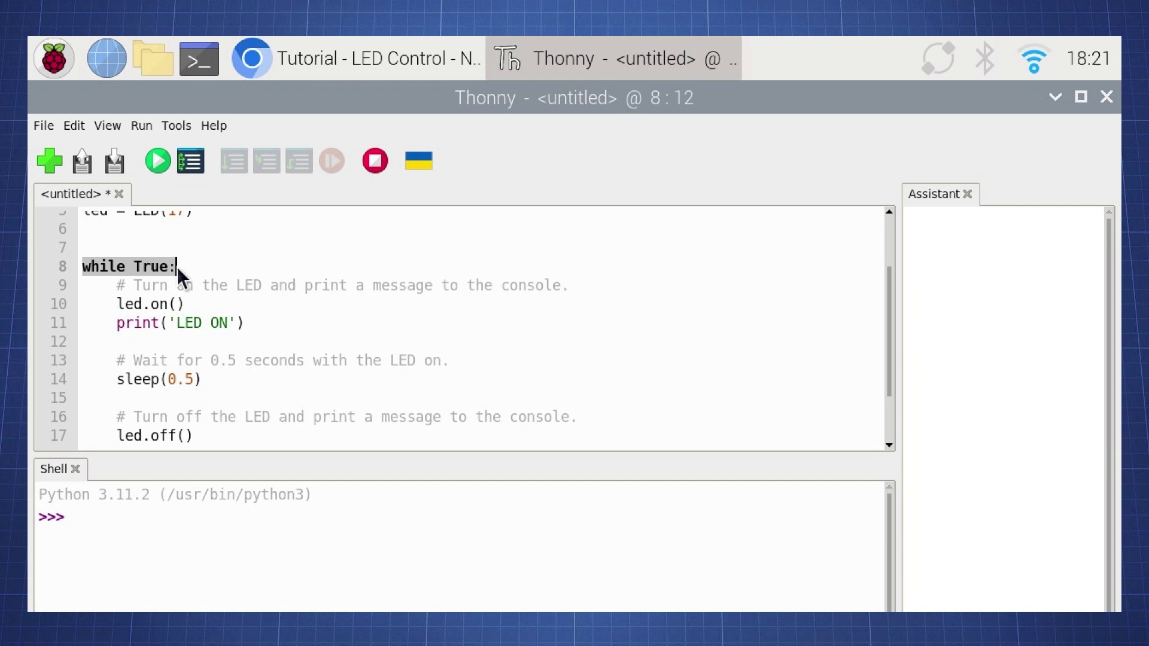
# Highlight the while True loop, then run the LED blink script
pyautogui.click(120, 304)
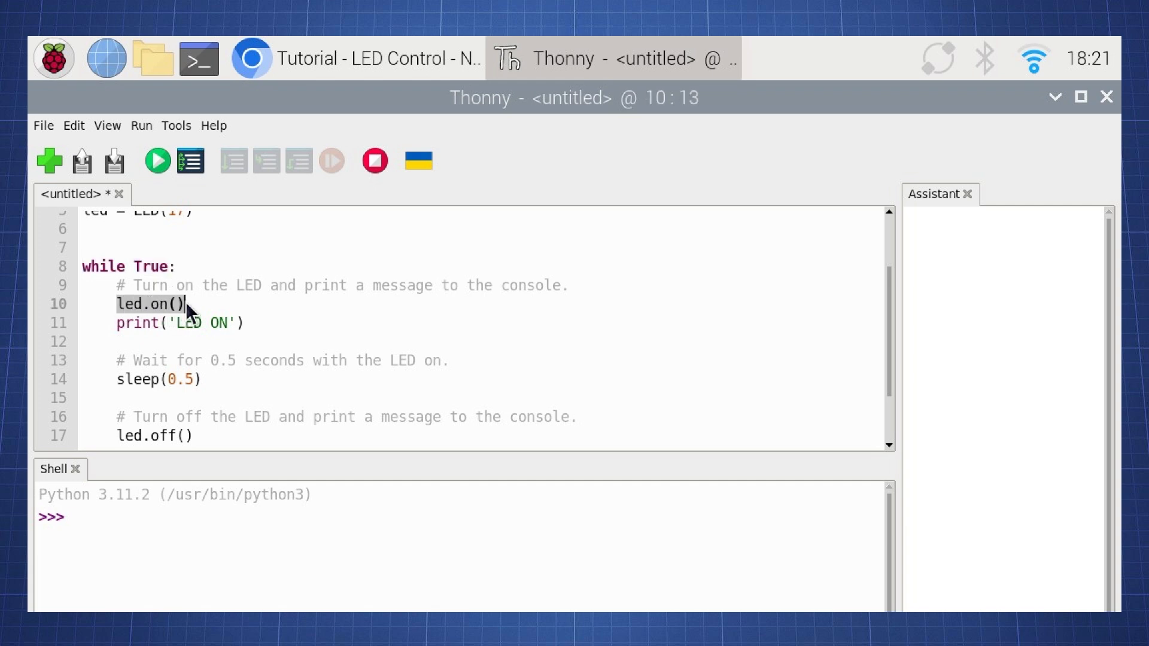
pyautogui.moveTo(118, 334)
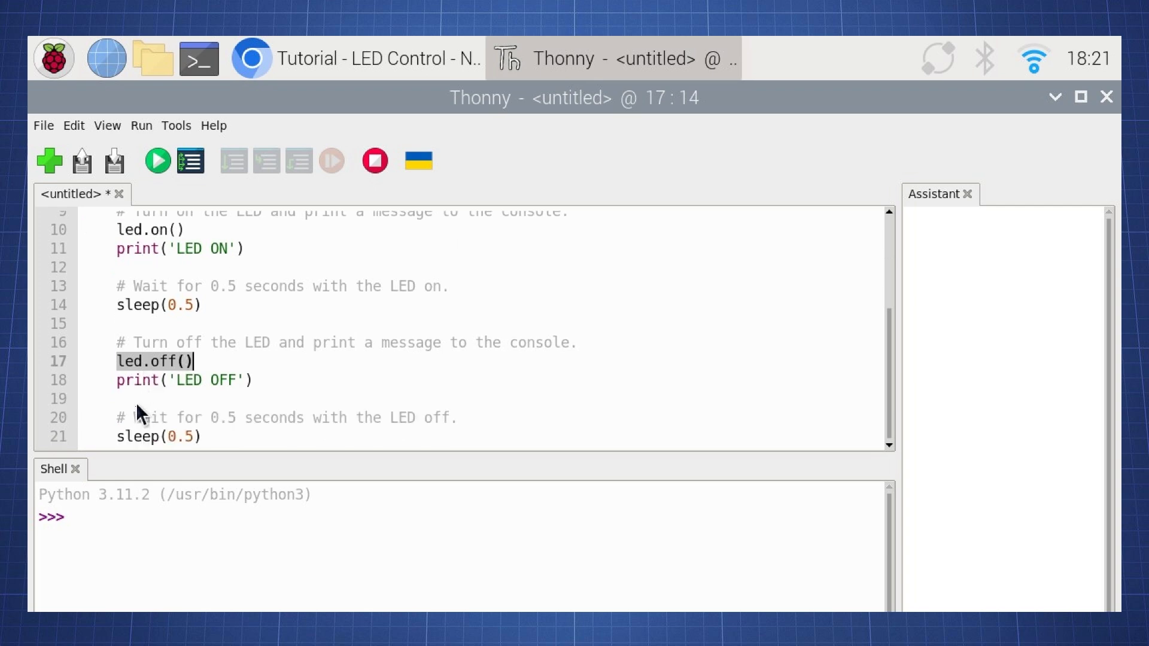
pyautogui.moveTo(142, 423)
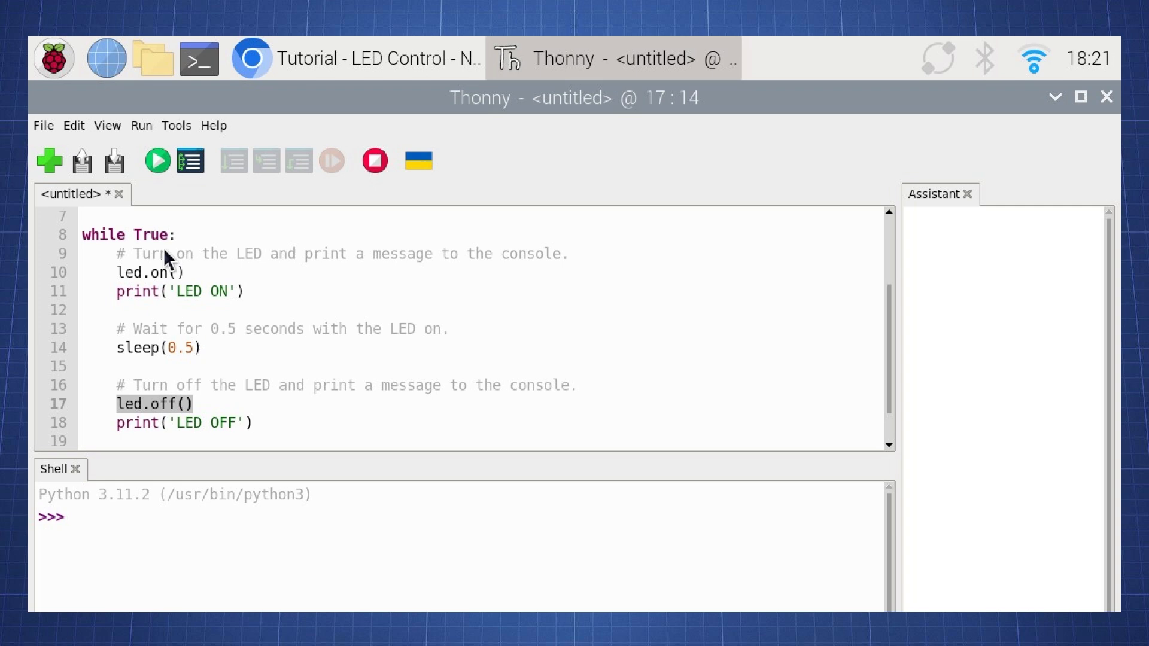
pyautogui.moveTo(152, 278)
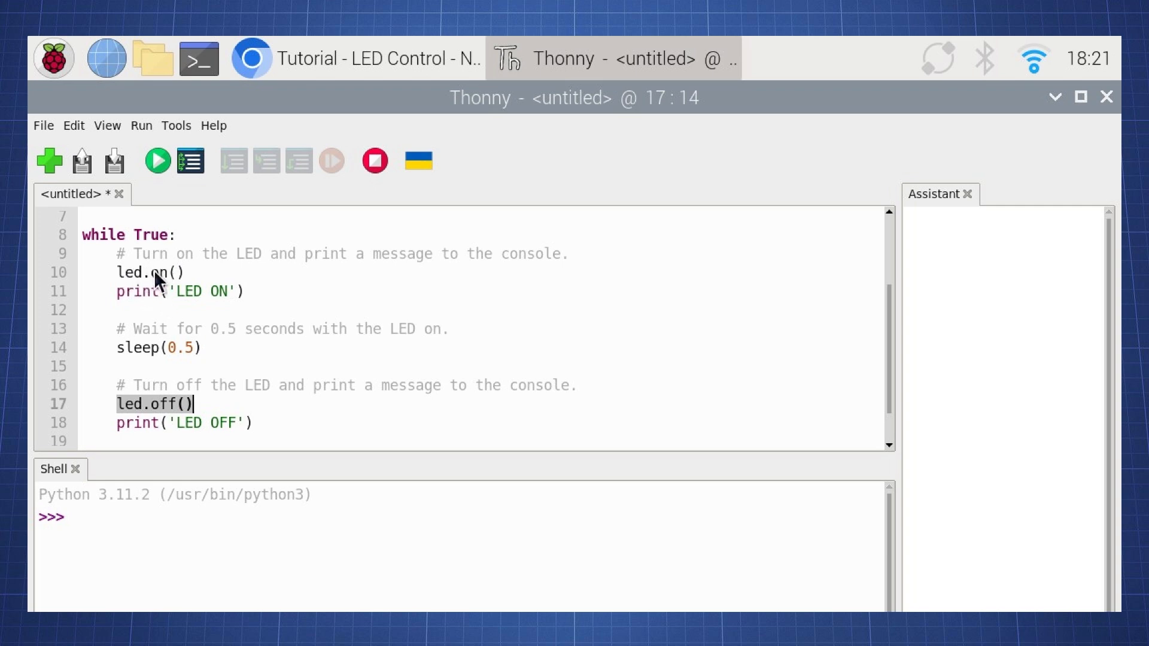
pyautogui.moveTo(158, 170)
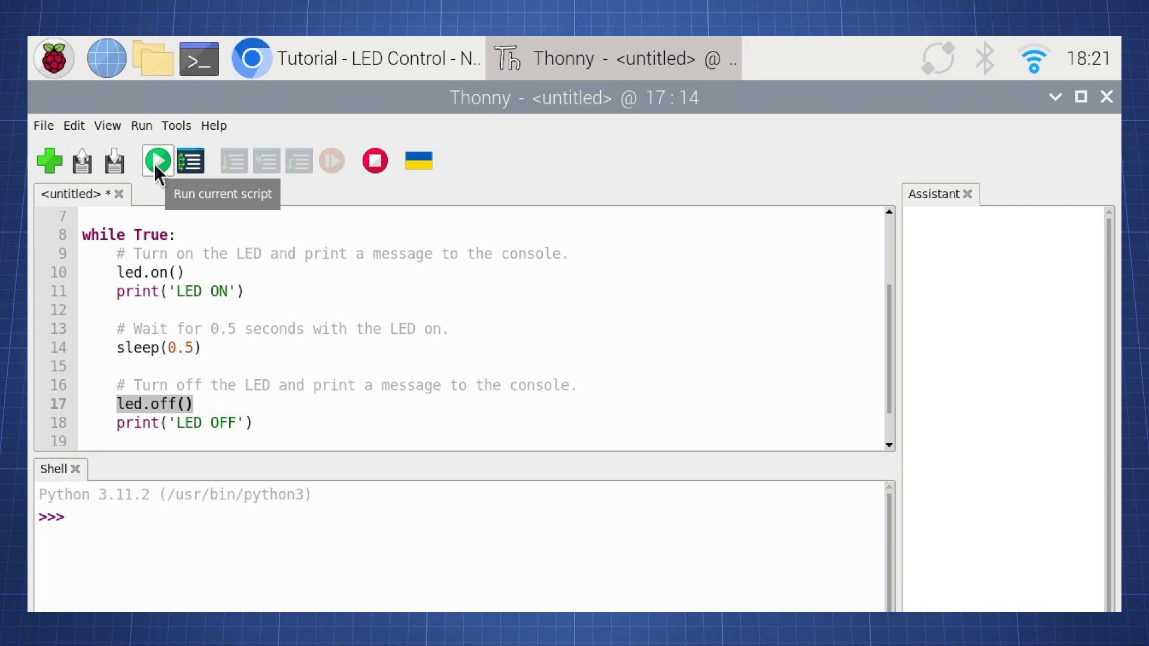
pyautogui.click(157, 161)
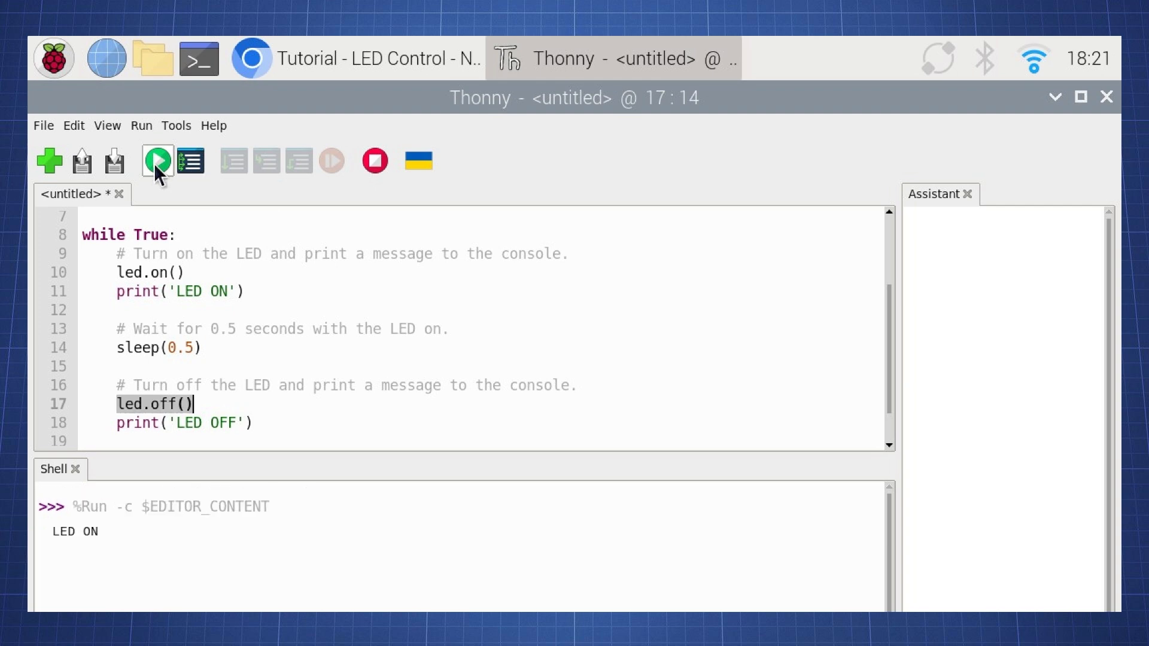